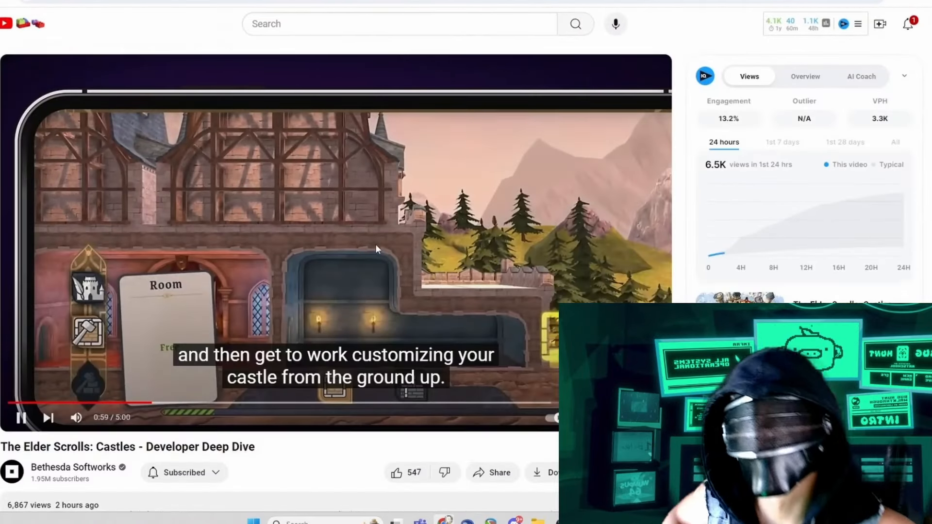
Scroll past the video player into the top comments comparing the game to Elder Scrolls.
scroll("down", 3)
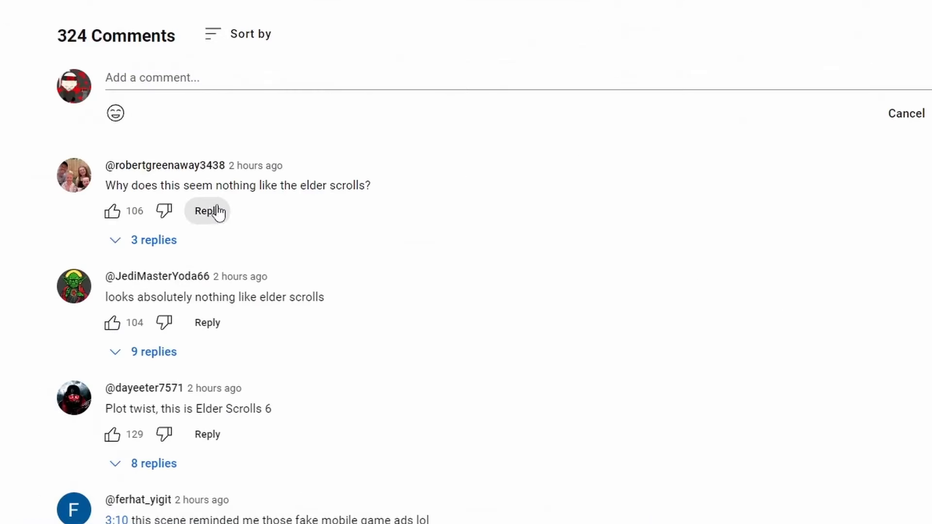
scroll("down", 3)
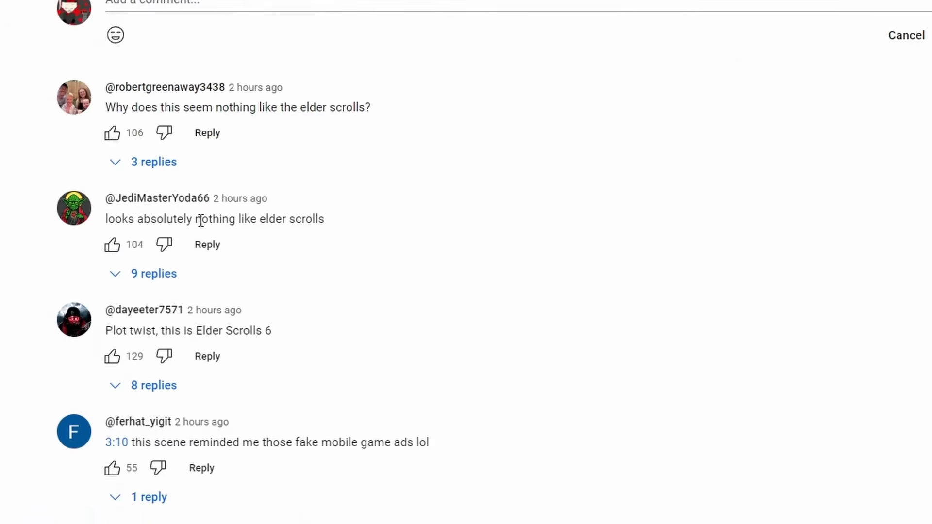
mouse_move(250, 226)
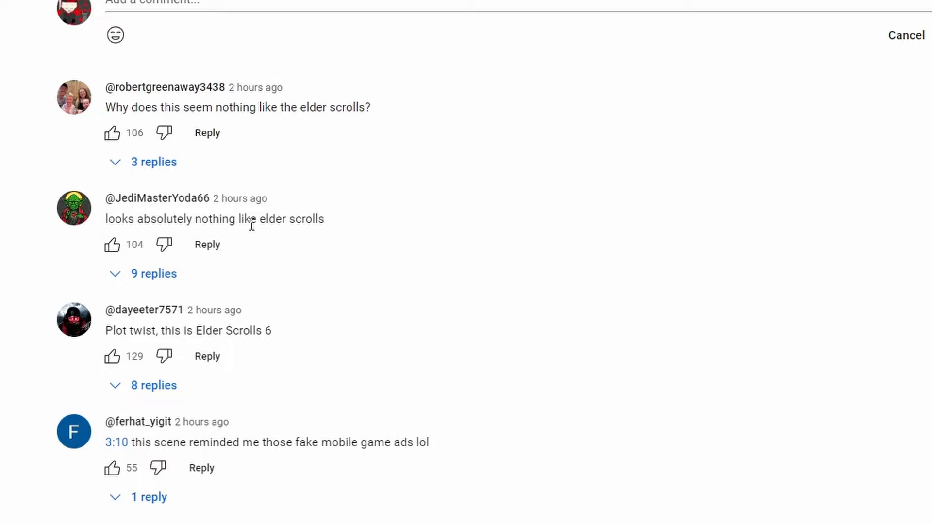
scroll("down", 3)
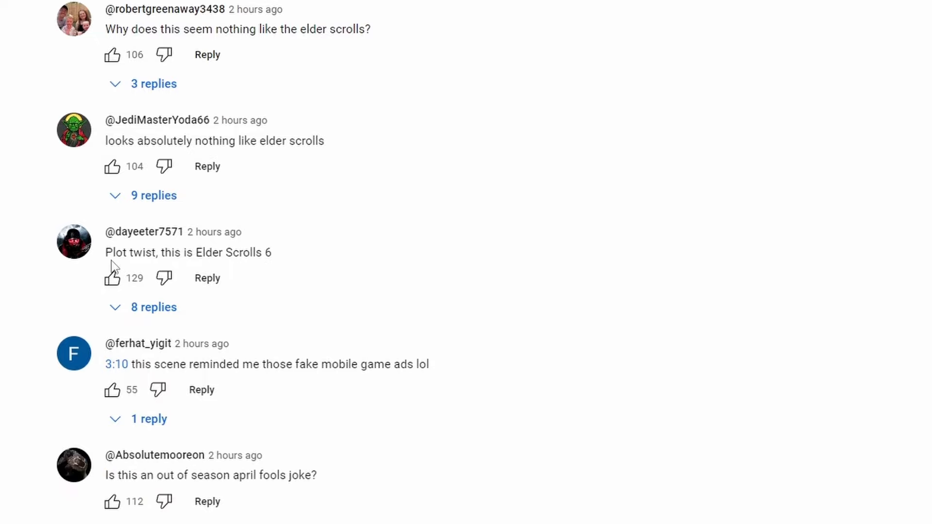
mouse_move(276, 254)
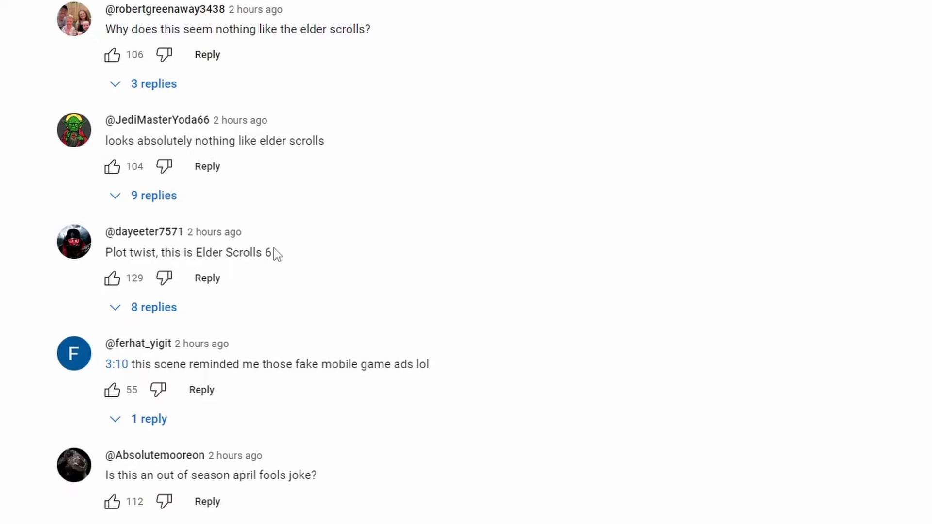
scroll("down", 3)
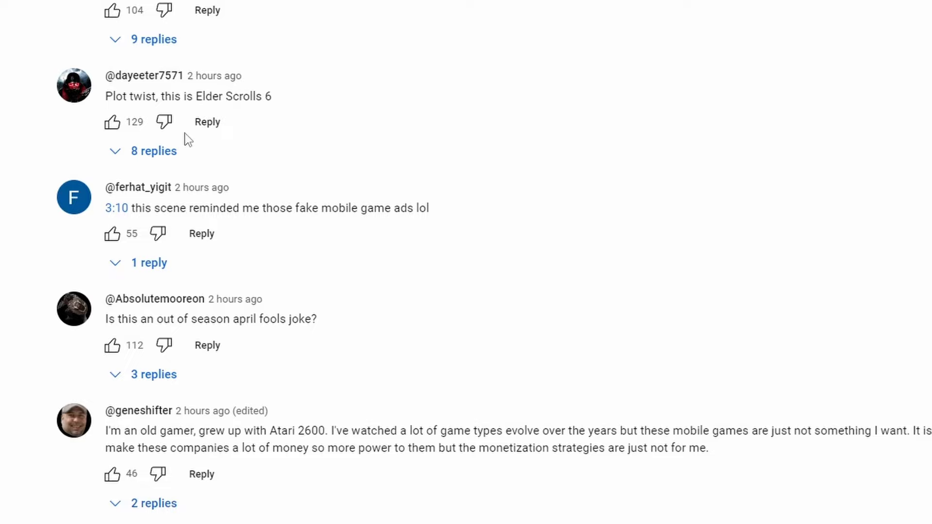
mouse_move(398, 224)
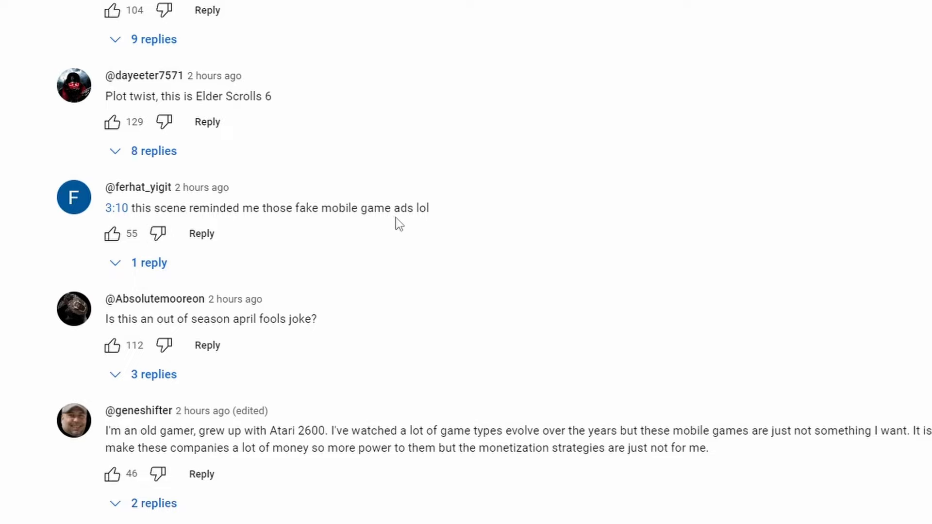
mouse_move(518, 201)
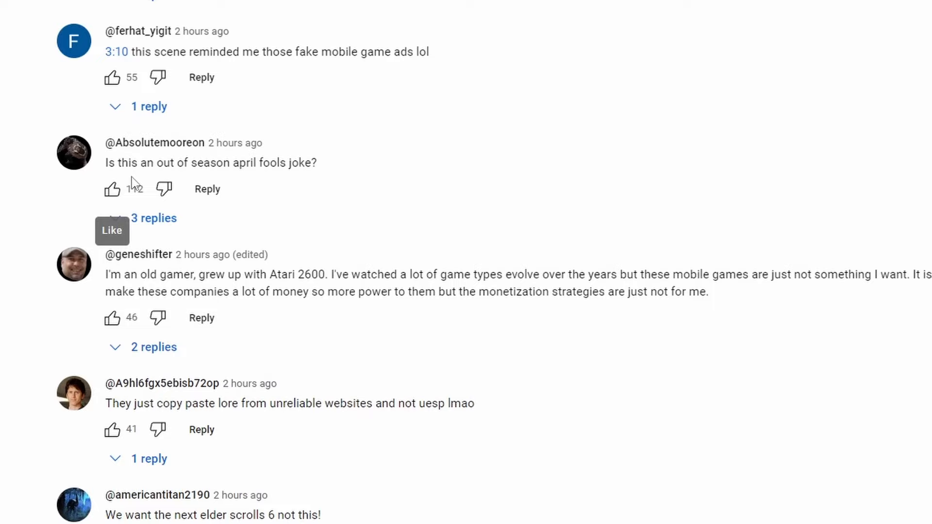
left_click(112, 189)
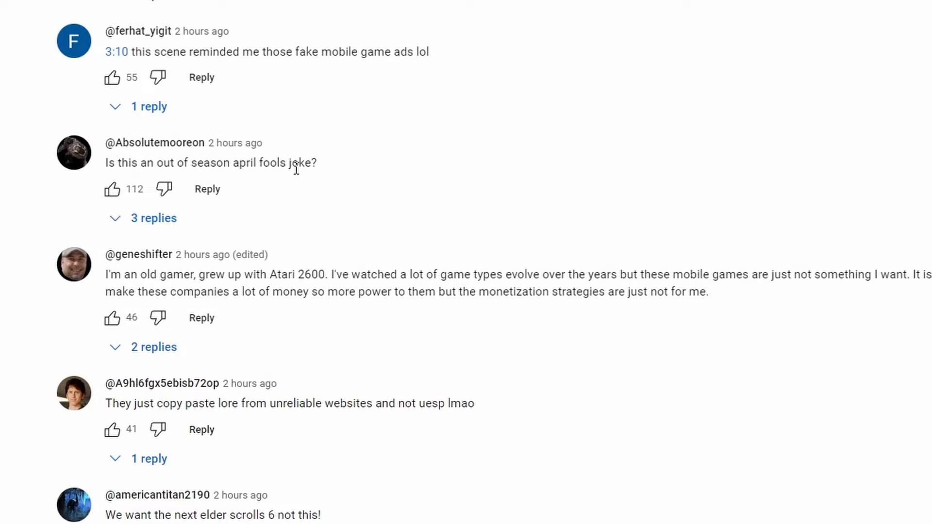
scroll("down", 3)
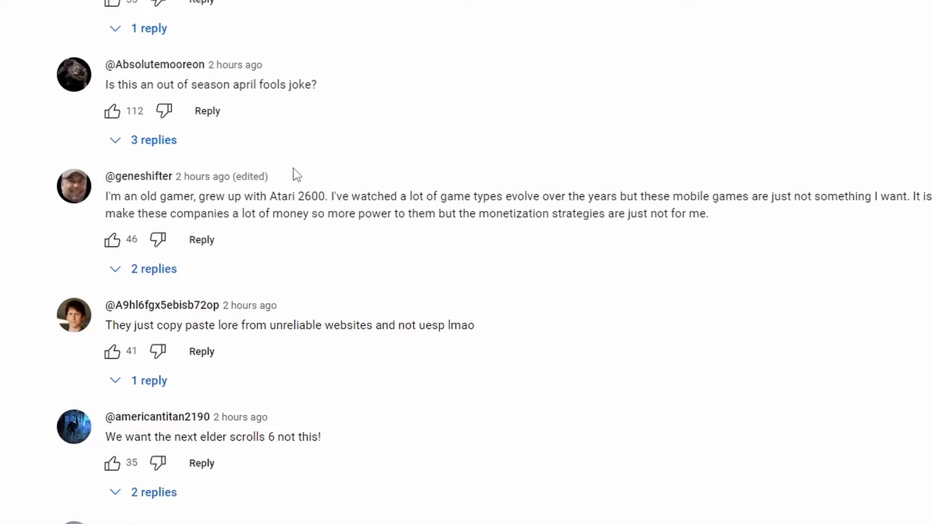
mouse_move(226, 196)
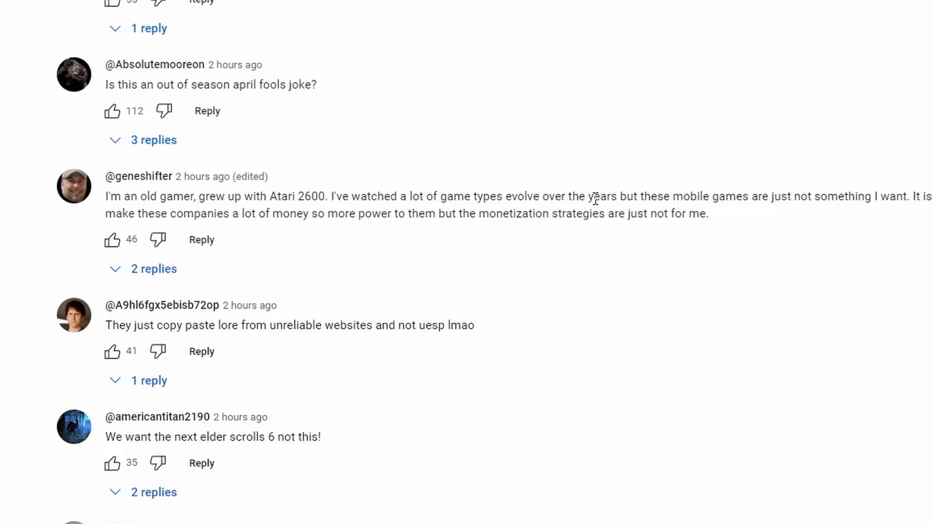
mouse_move(844, 200)
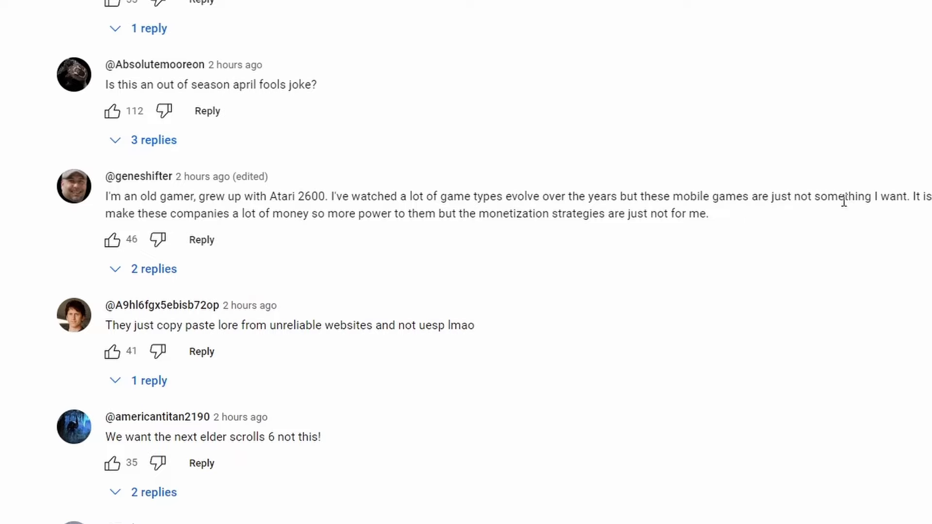
mouse_move(897, 202)
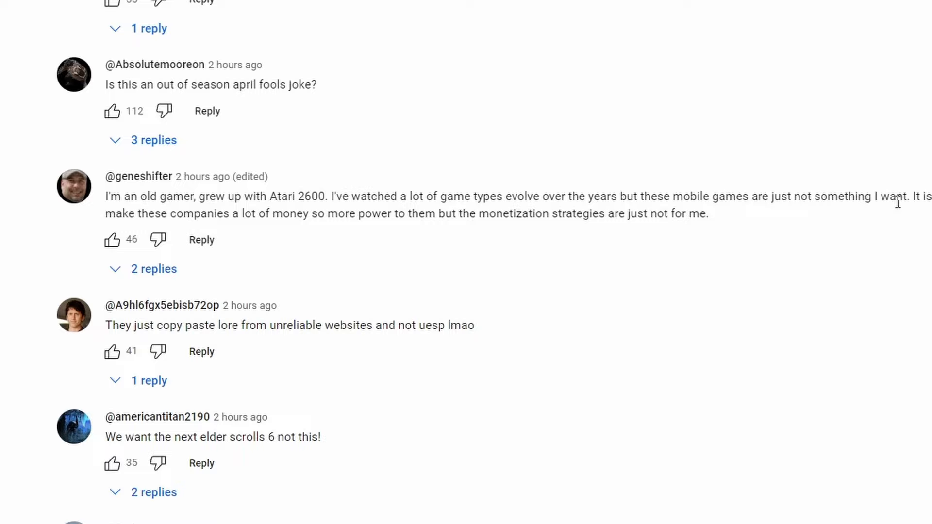
mouse_move(305, 231)
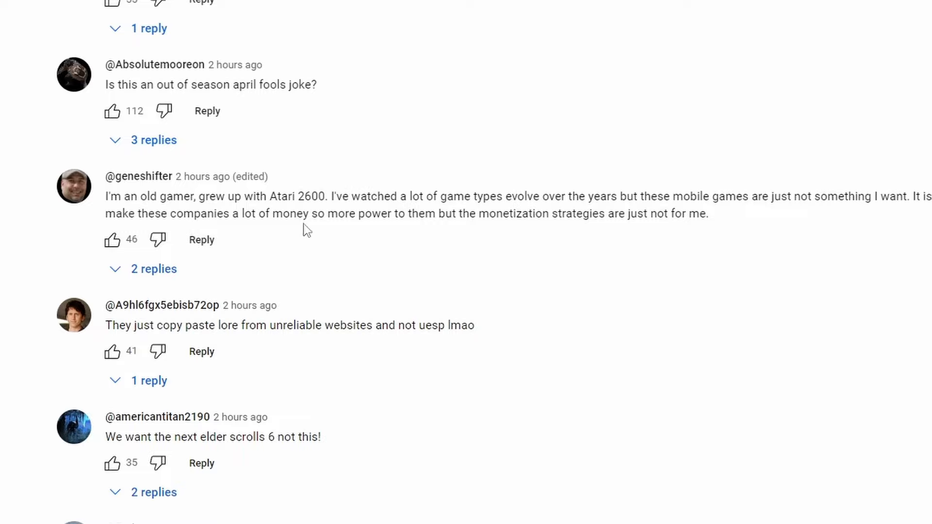
mouse_move(670, 236)
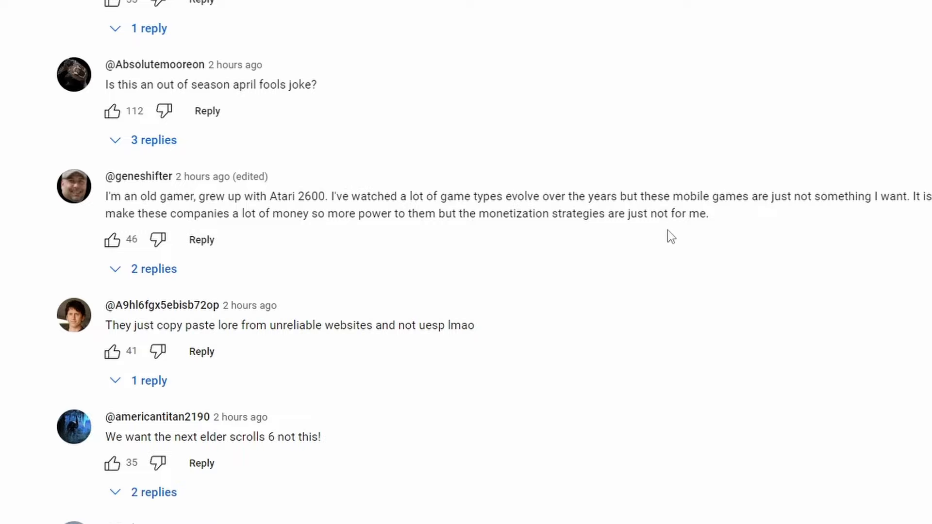
scroll("down", 3)
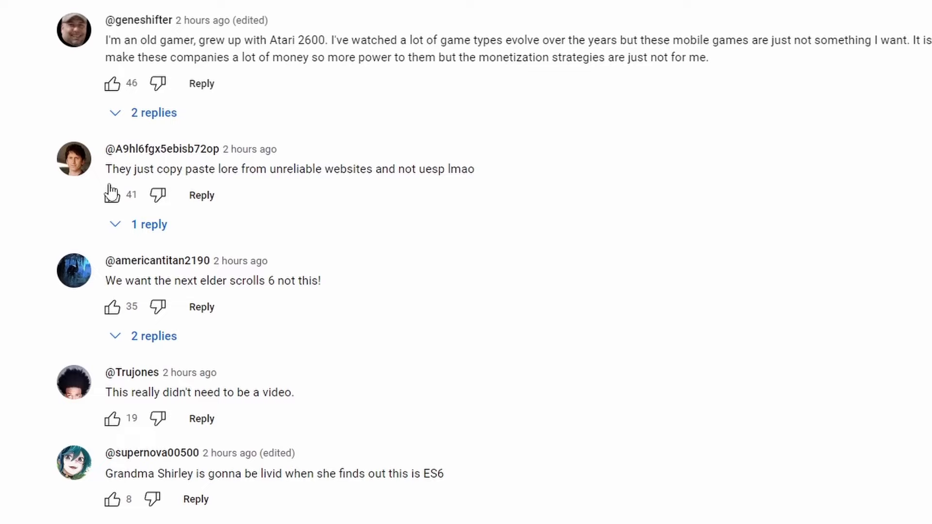
mouse_move(397, 186)
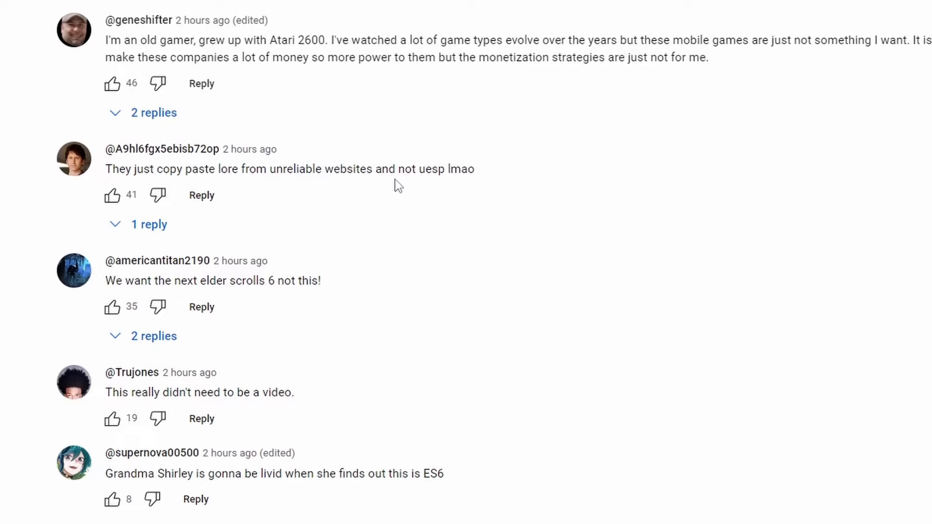
mouse_move(383, 81)
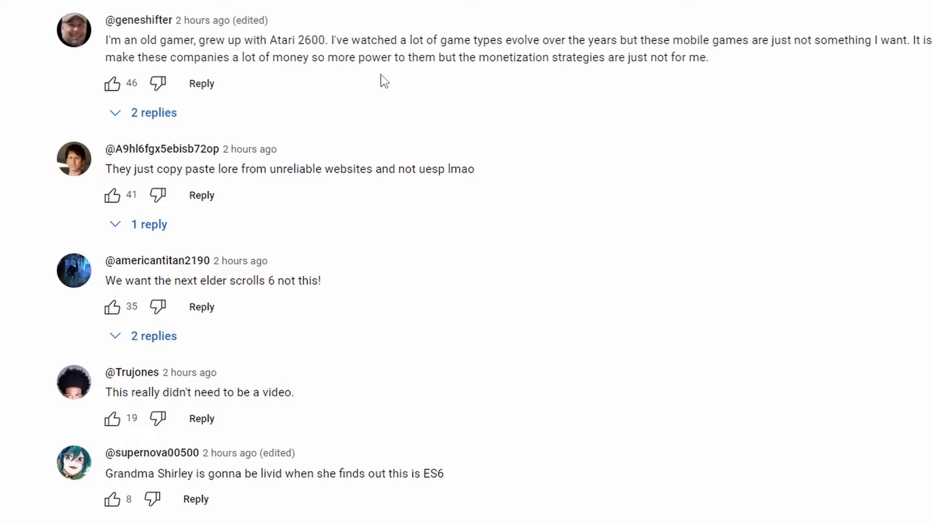
scroll("down", 3)
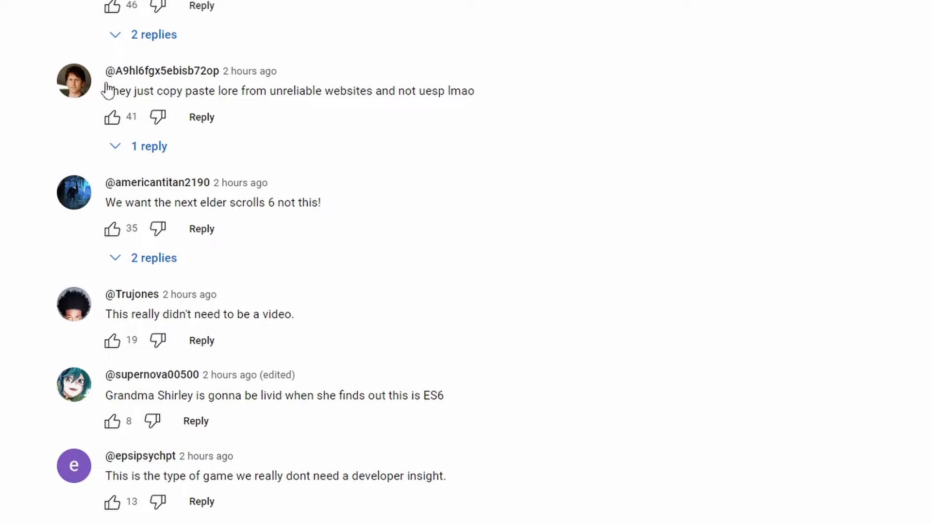
mouse_move(73, 88)
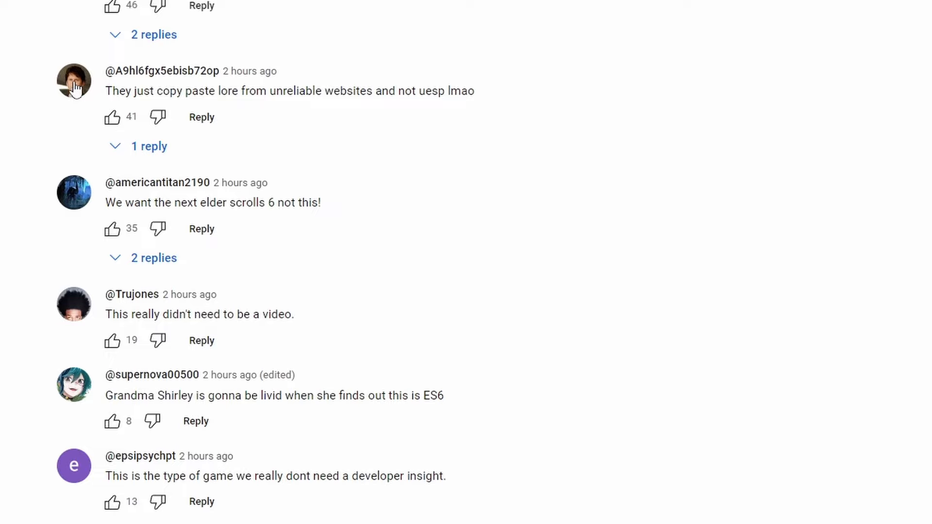
scroll("down", 3)
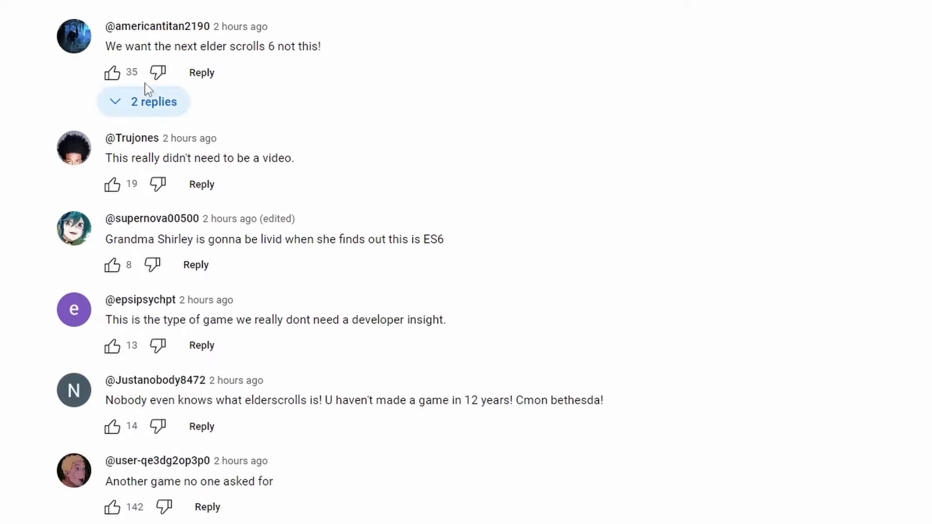
mouse_move(309, 62)
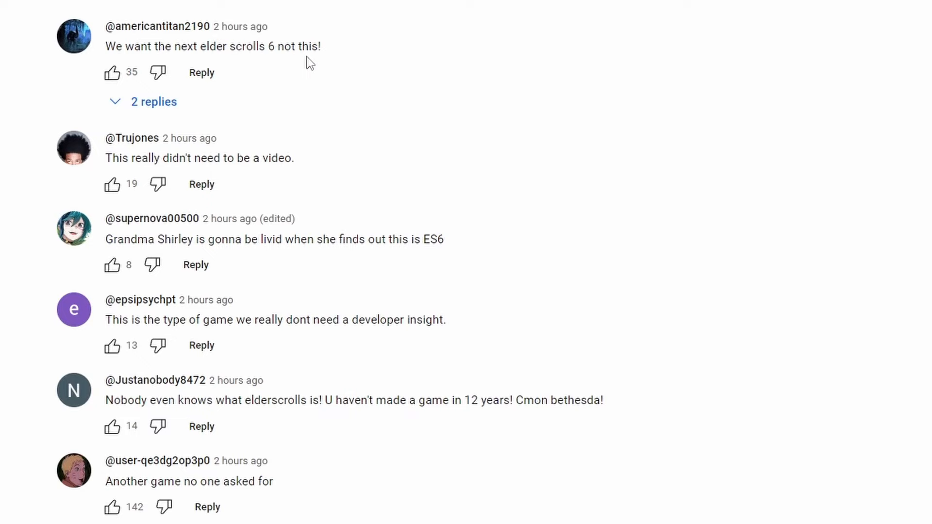
scroll("down", 3)
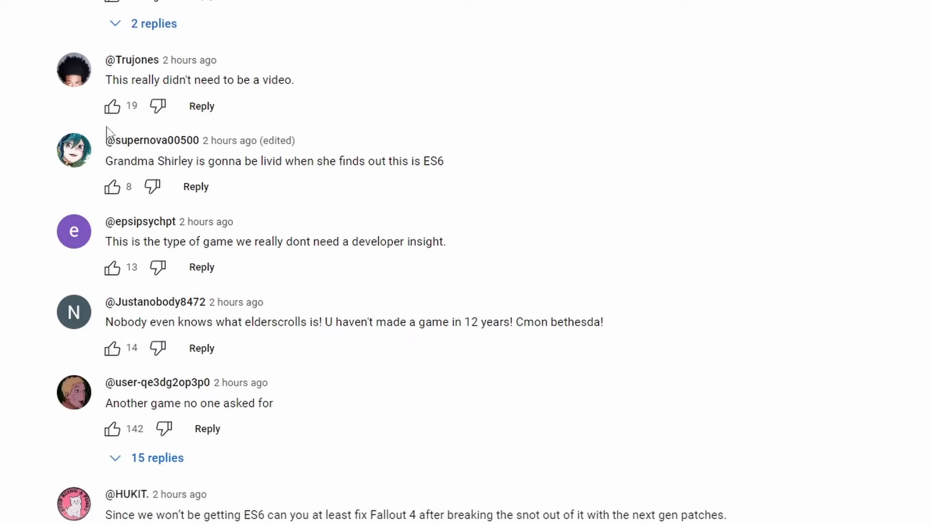
mouse_move(270, 82)
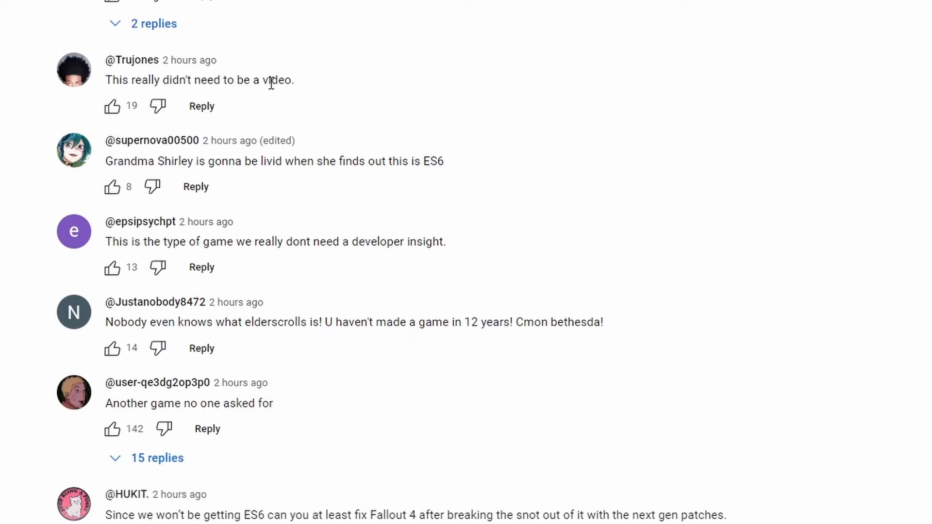
scroll("up", 3)
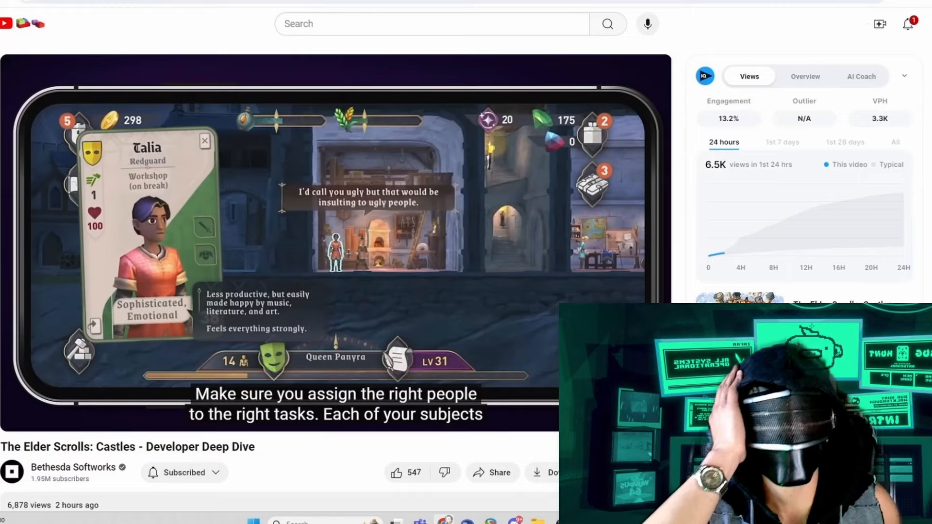
mouse_move(431, 222)
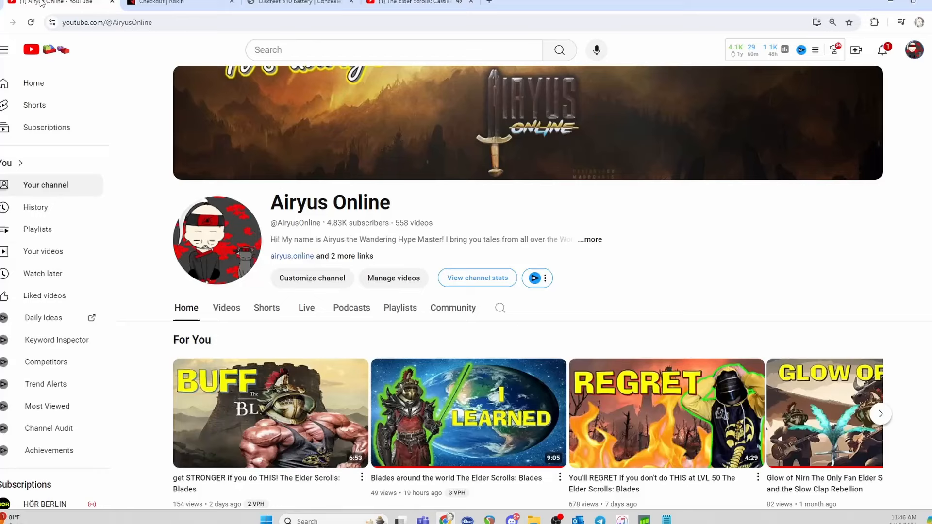
mouse_move(431, 183)
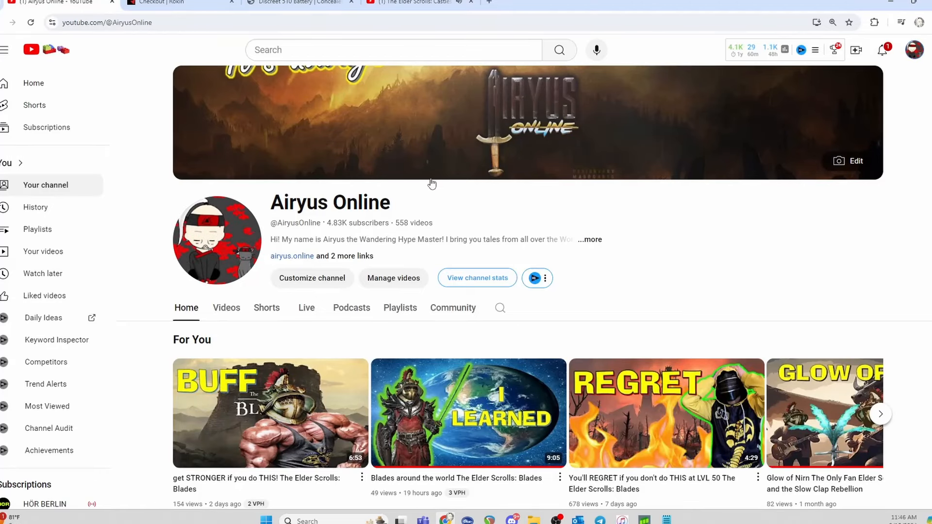
mouse_move(386, 231)
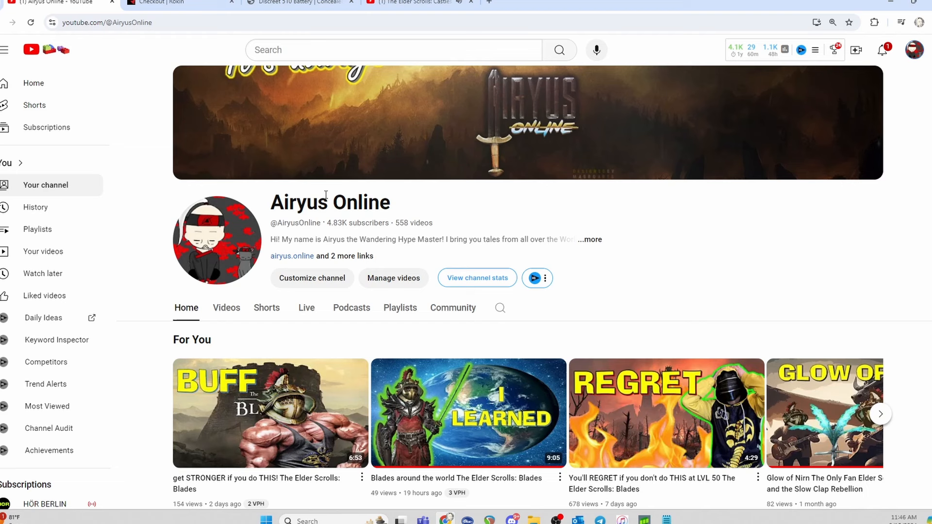
scroll("down", 3)
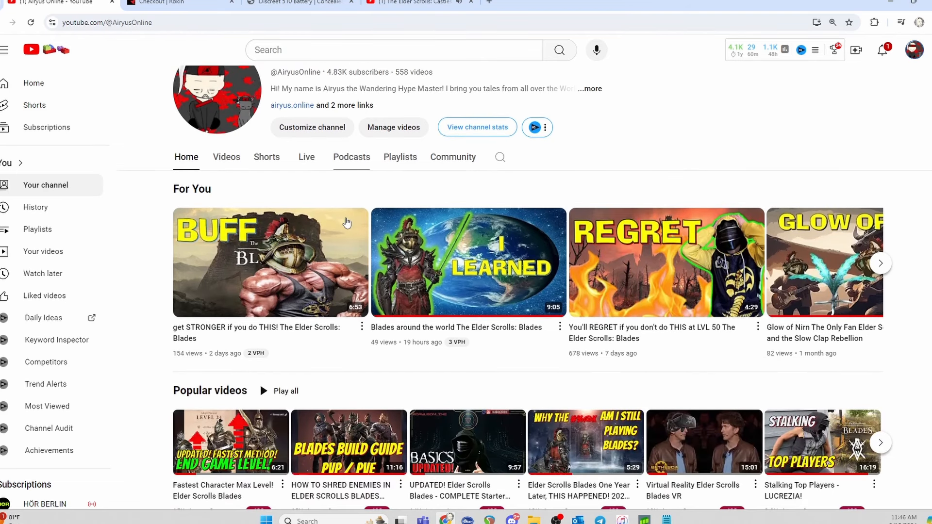
scroll("down", 3)
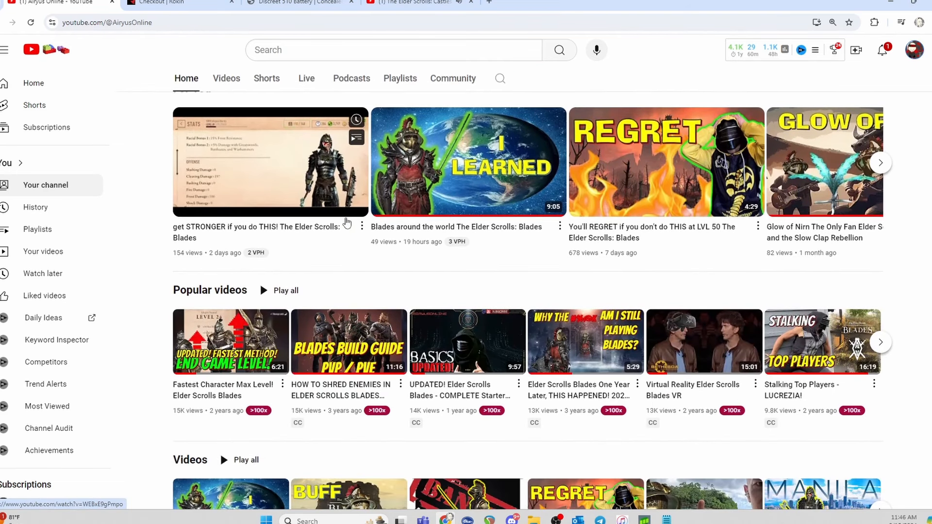
scroll("up", 3)
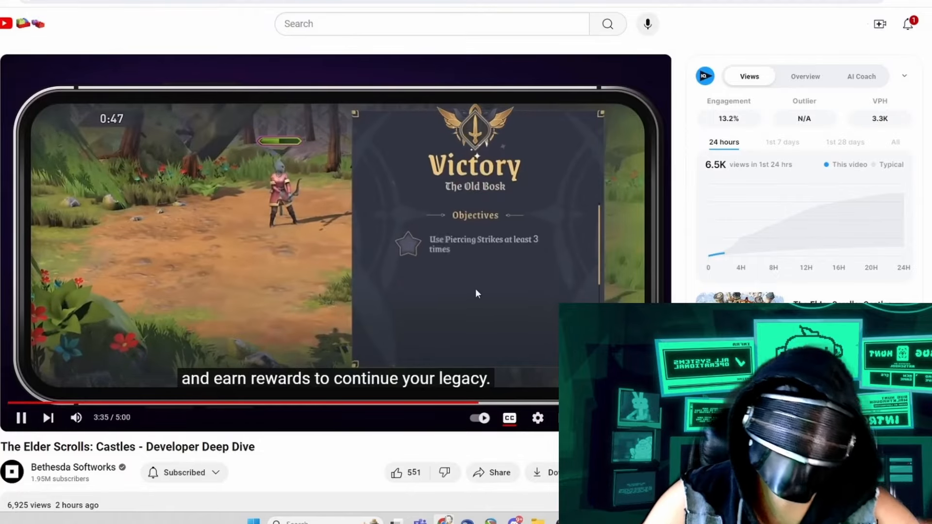
Scroll through more viewer comments and back up toward the 'Add a comment...' box.
scroll("down", 3)
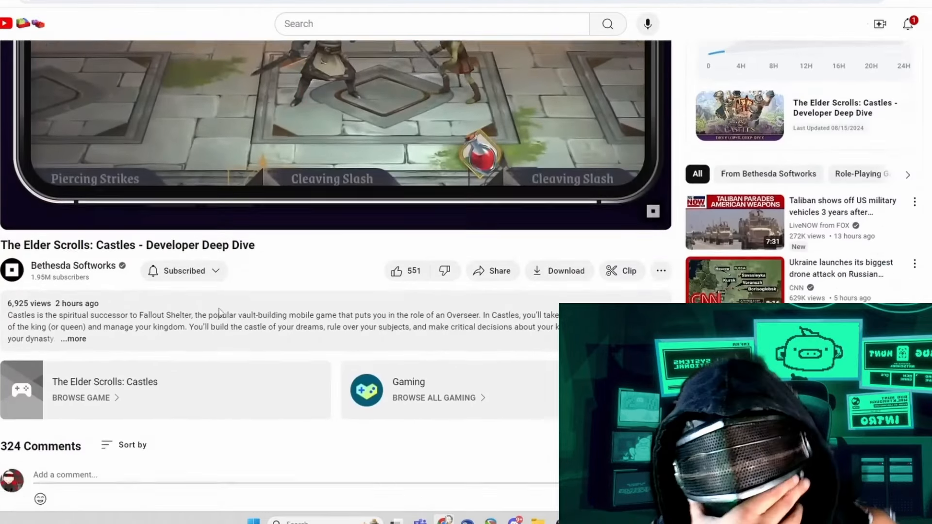
scroll("down", 3)
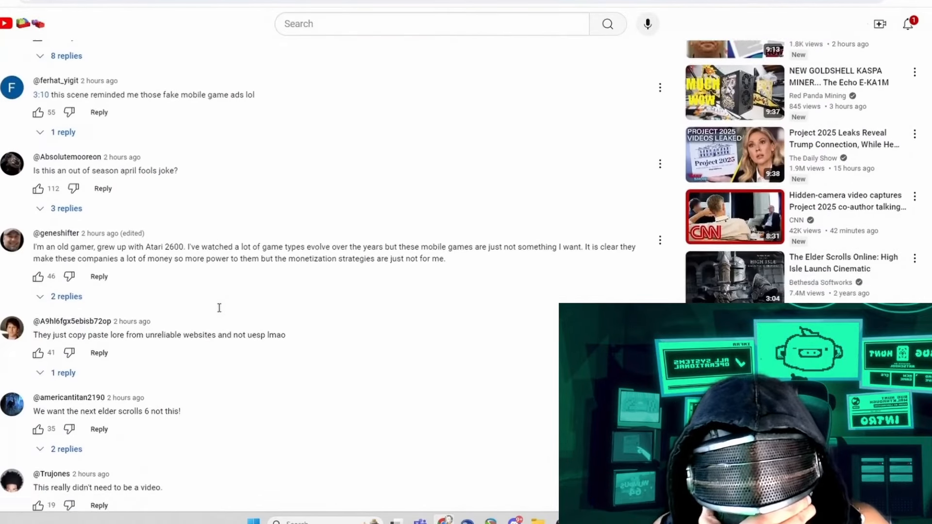
scroll("down", 3)
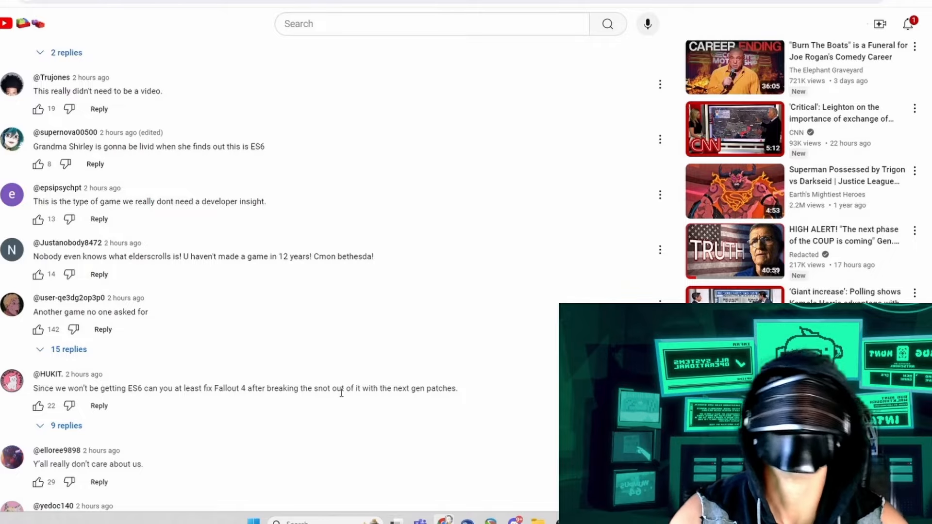
scroll("up", 3)
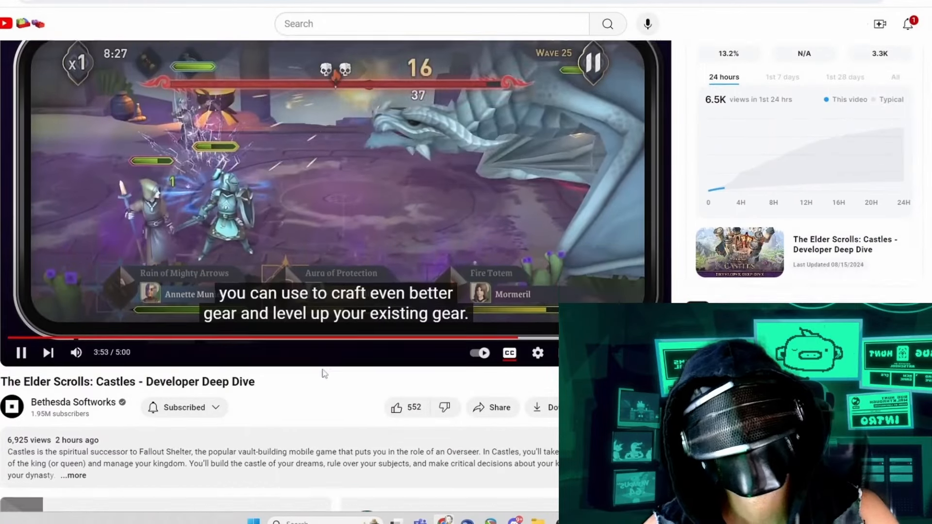
scroll("down", 3)
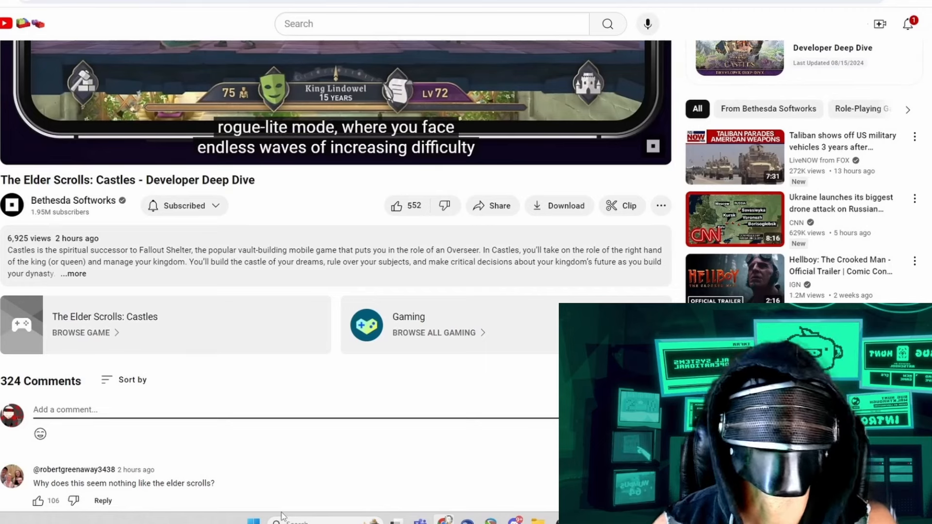
Write the comment's opening: 'wow. This is what you've been doing instead of fixing ELDER SCROLLS BLADES? A MOBILE GAME THAN THIS???'.
type("wow")
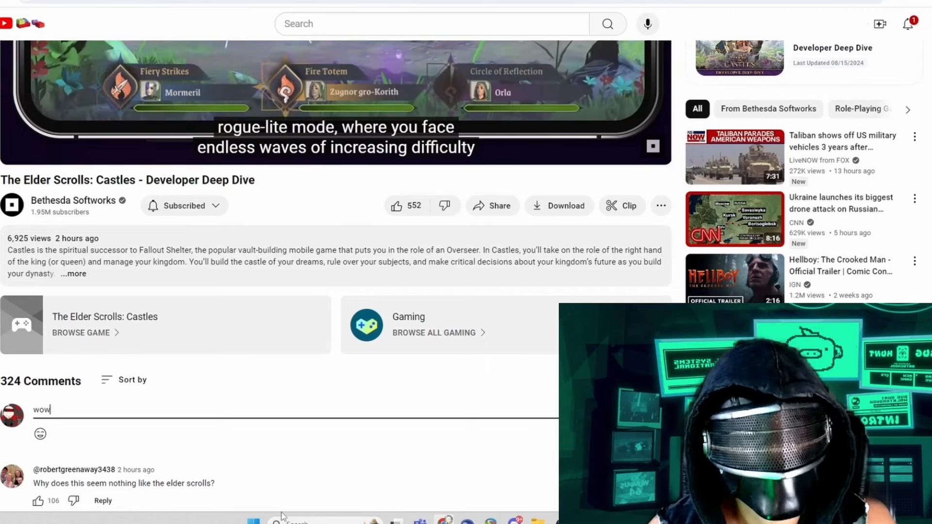
type(". This is wha")
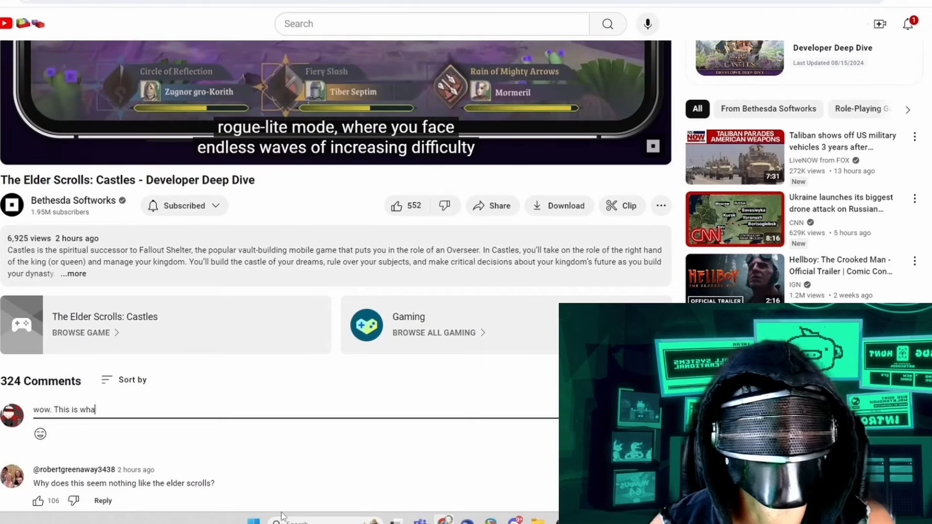
type("t you've been doing")
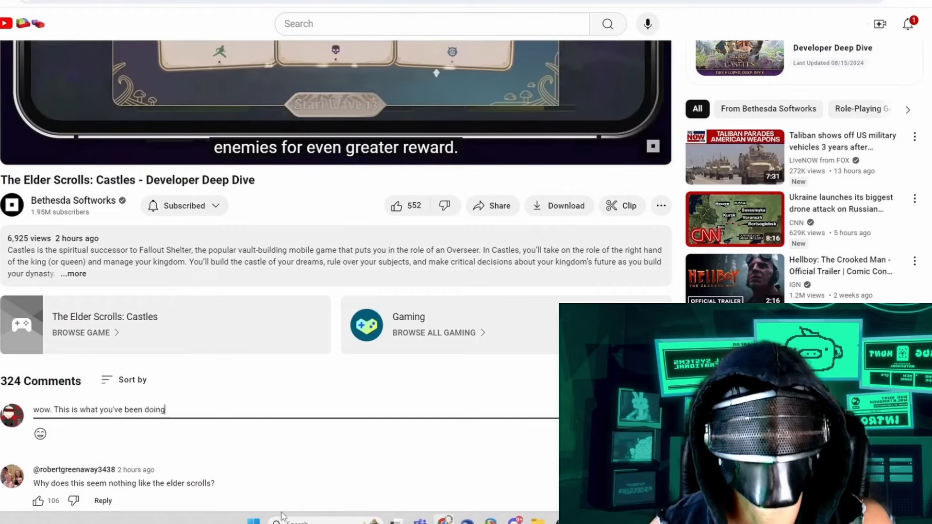
type("instead of fixing")
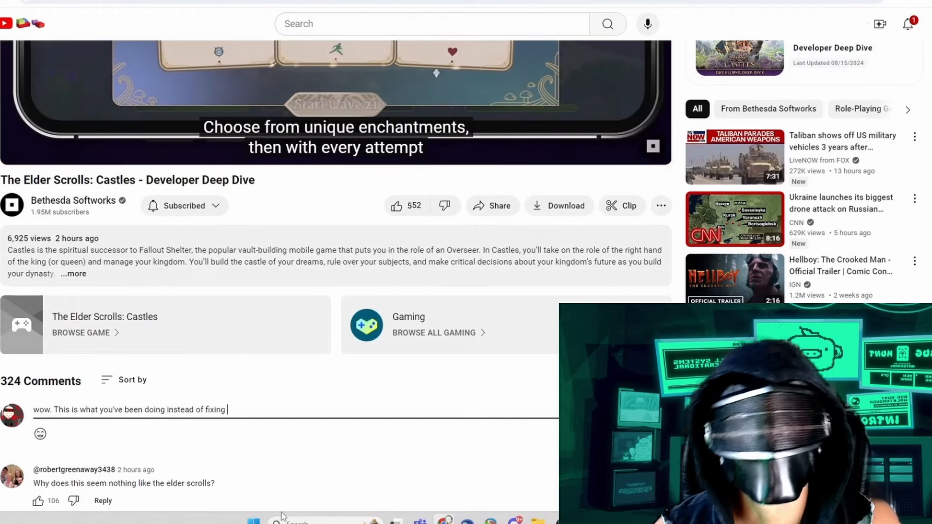
type("ELDER SCROLLS")
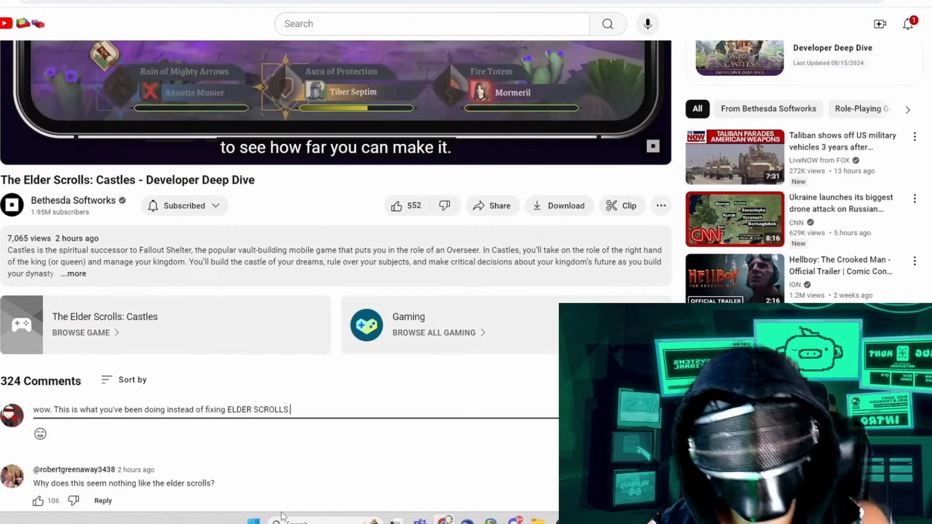
type("BLADES? A MUCH BETTER")
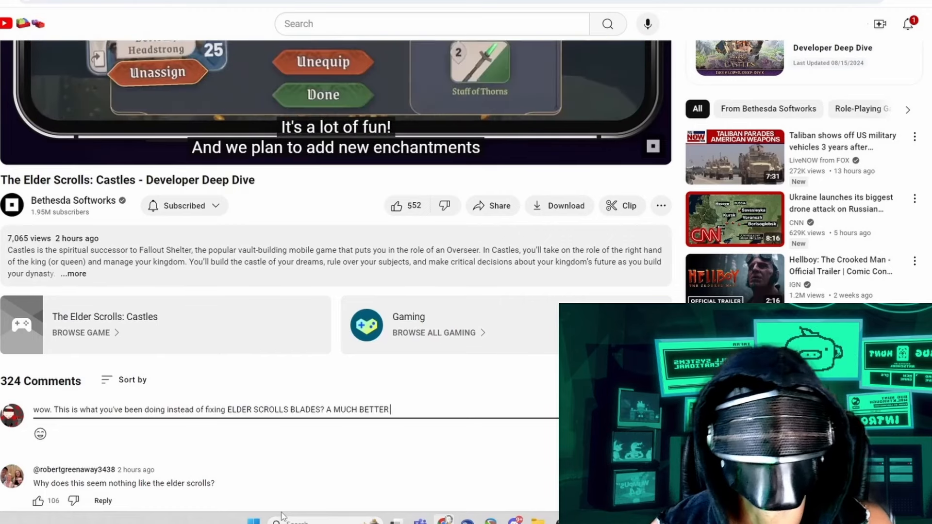
type("MOBILE GAME THAN")
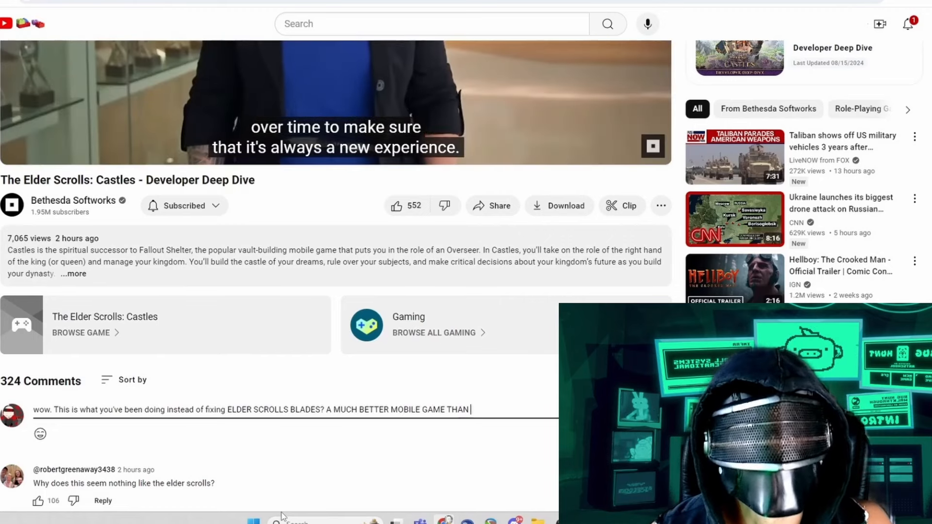
type("THIS???")
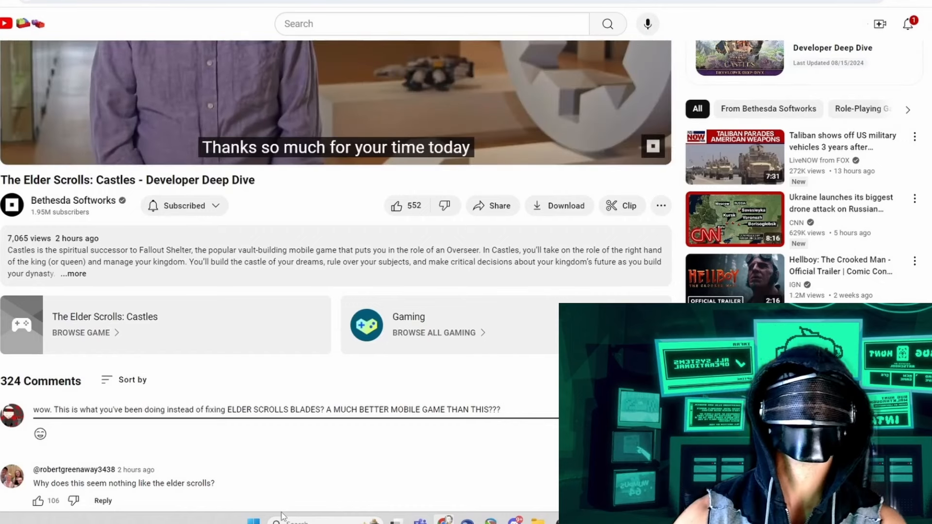
Finish the comment about Elder Scrolls, ending 'RISE UP MY FRIENDS AND STAY RAD!', and post it.
type("Elder Scrolls Bla")
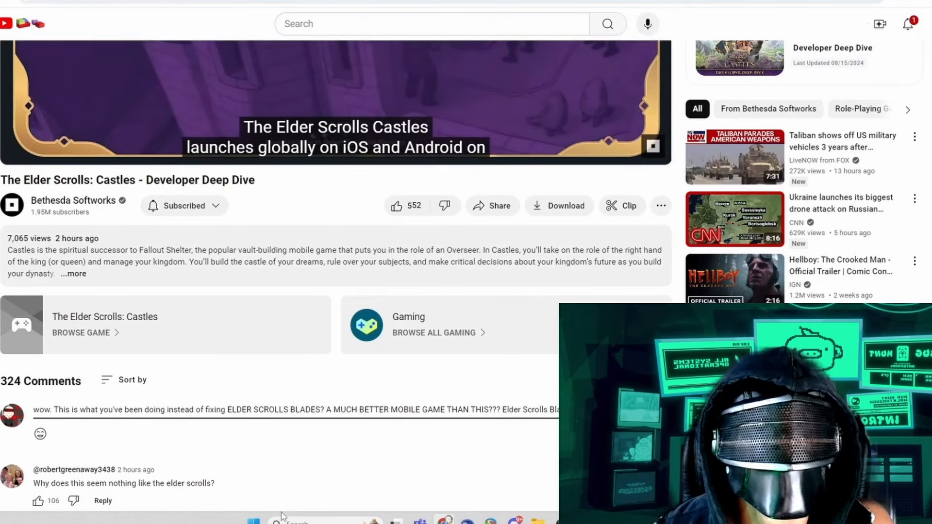
type("far too long! R")
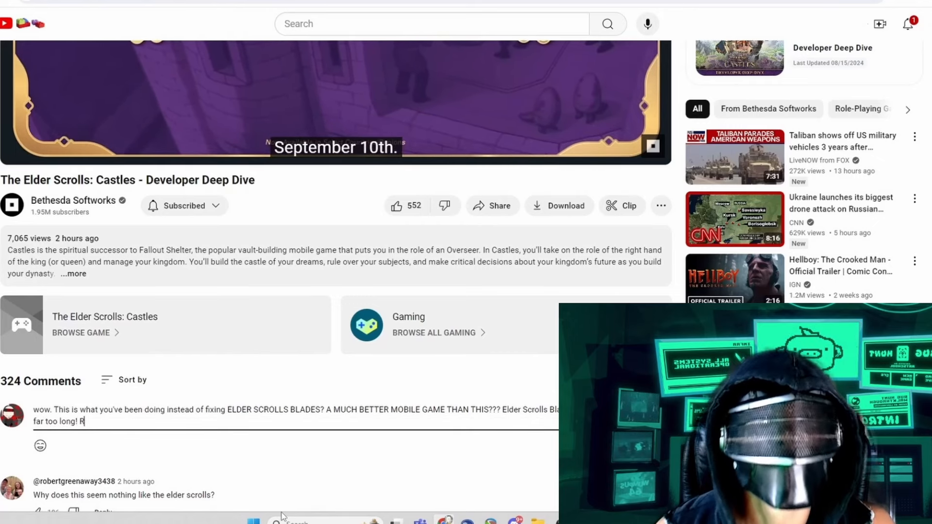
type("ISE UP MY FI")
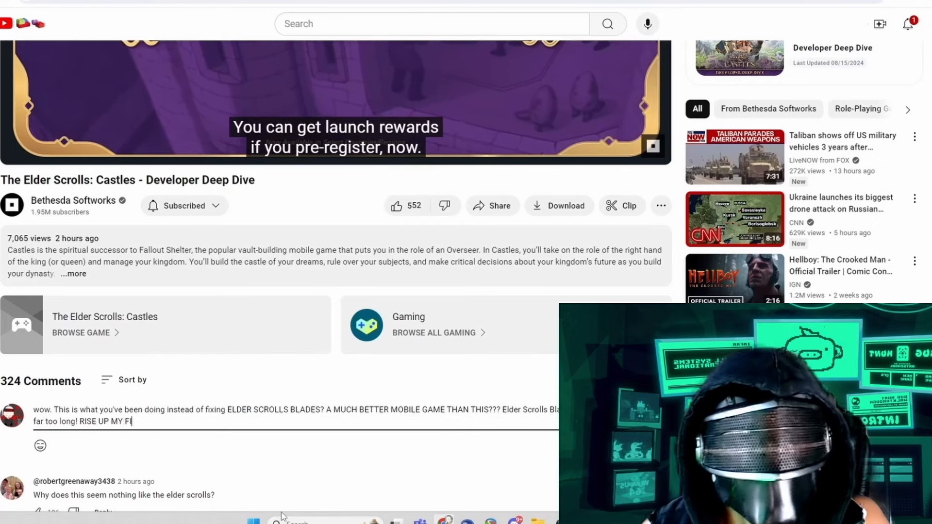
type("RENDS")
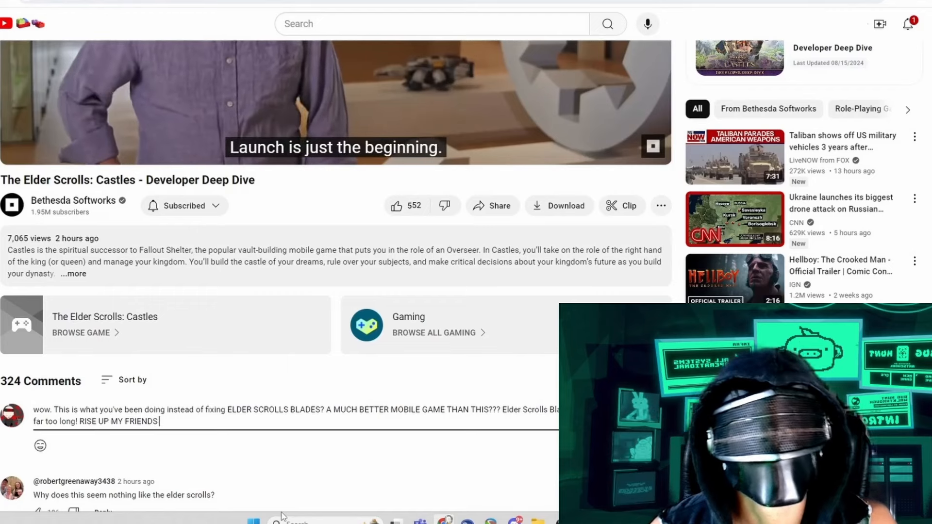
type("AND STAY R")
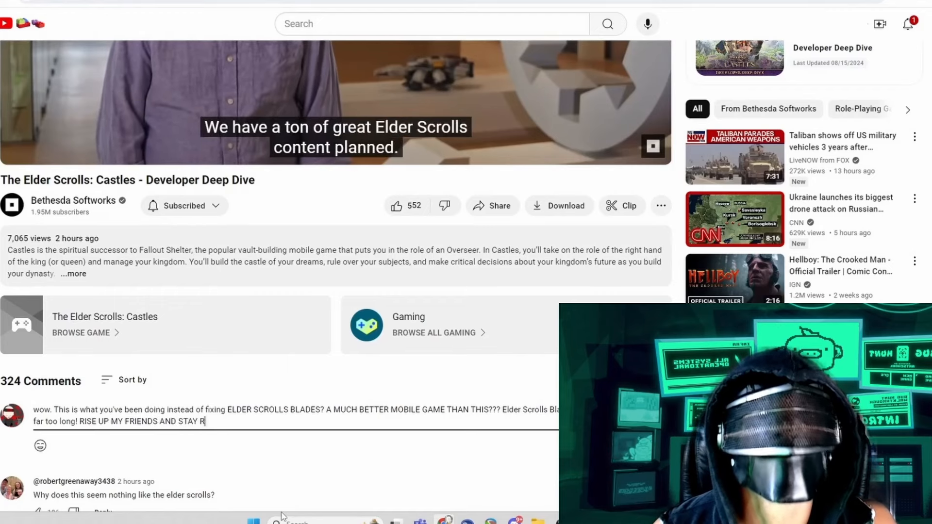
type("AD!")
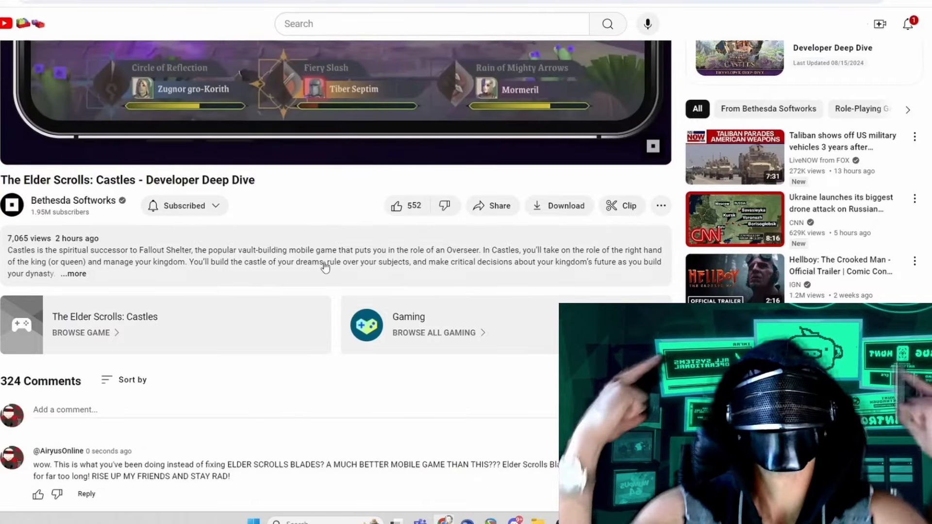
Subscribe to the Viperion shout-out channel from its channel page.
scroll("down", 3)
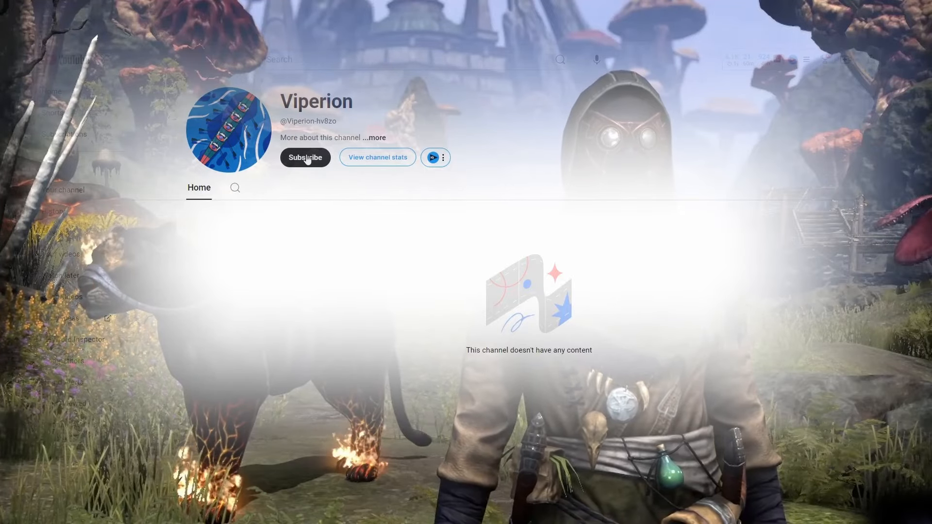
left_click(305, 157)
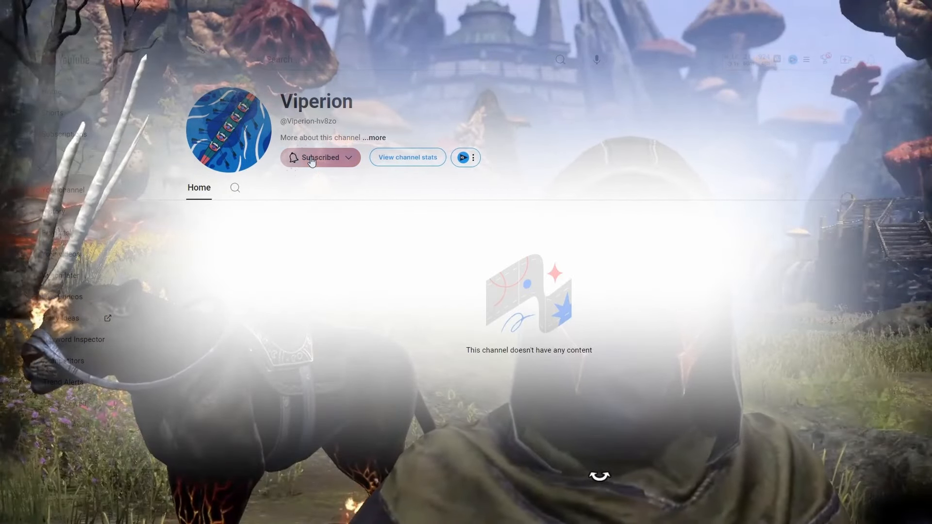